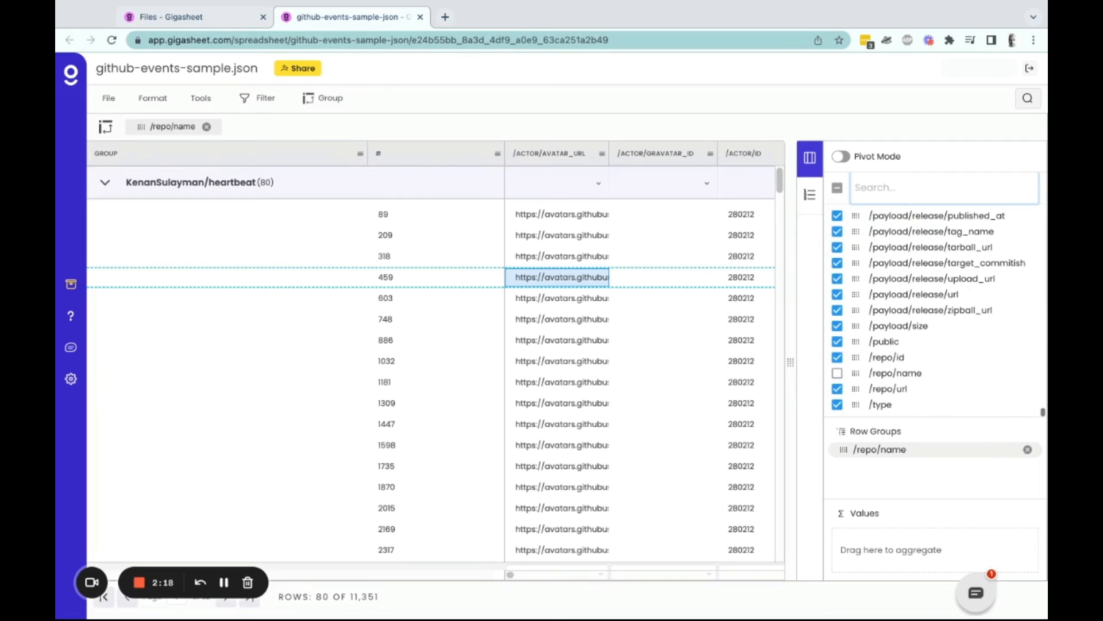
Step: Remove the /repo/name row grouping so all 11,351 rows show ungrouped
{"action": "left_click", "coordinate": [264, 98]}
{"action": "type", "text": "/type"}
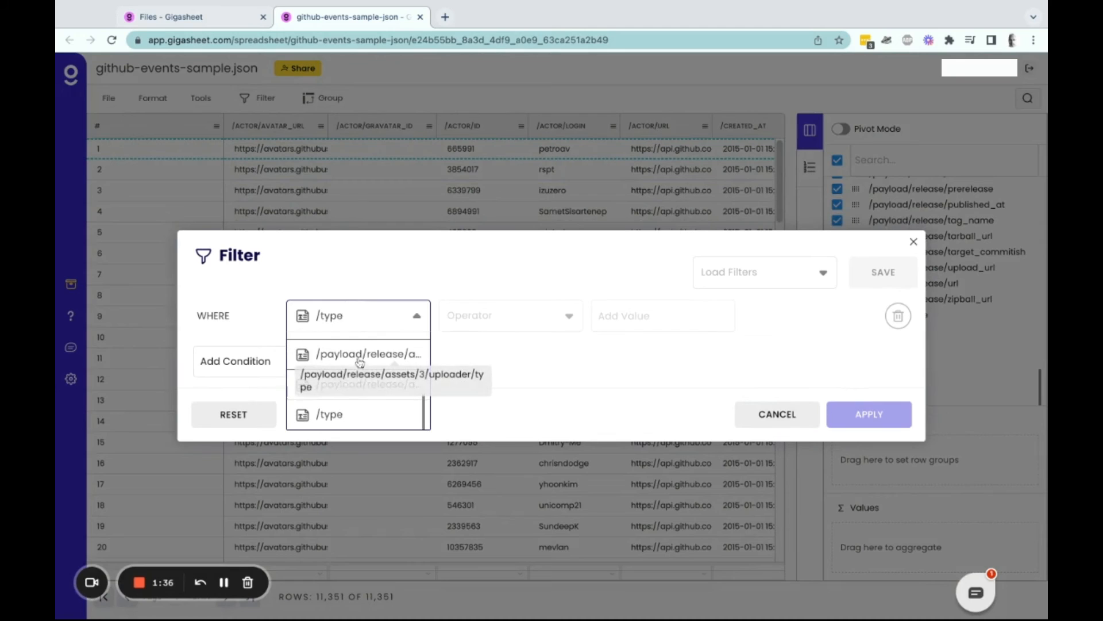
Step: Apply a /type filter keeping PushEvent rows, 5,815 of 11,351
{"action": "left_click", "coordinate": [869, 414]}
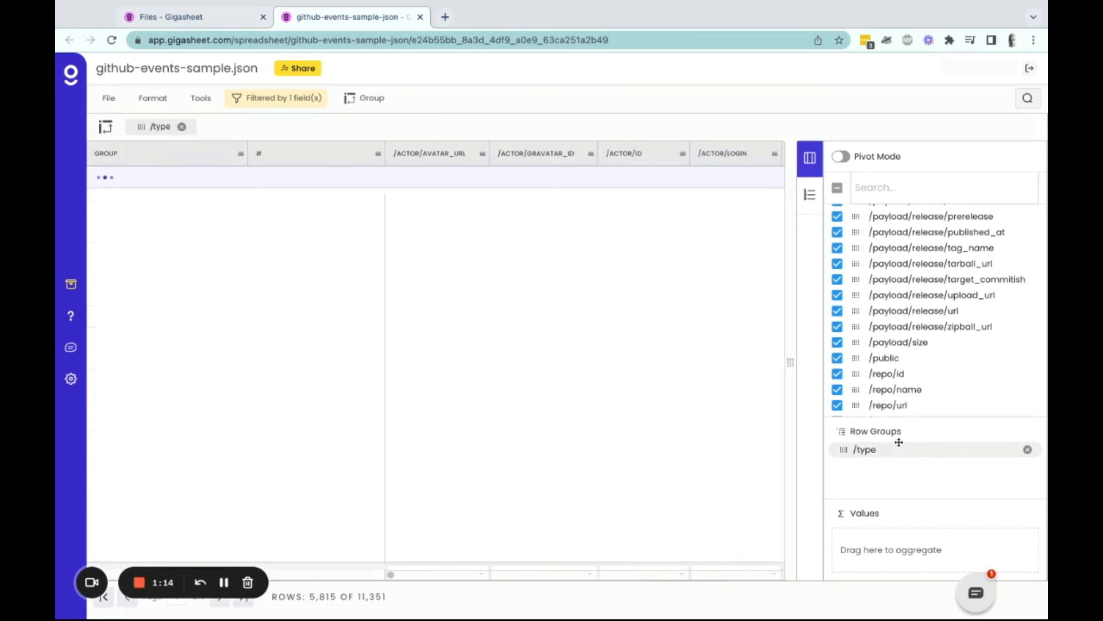